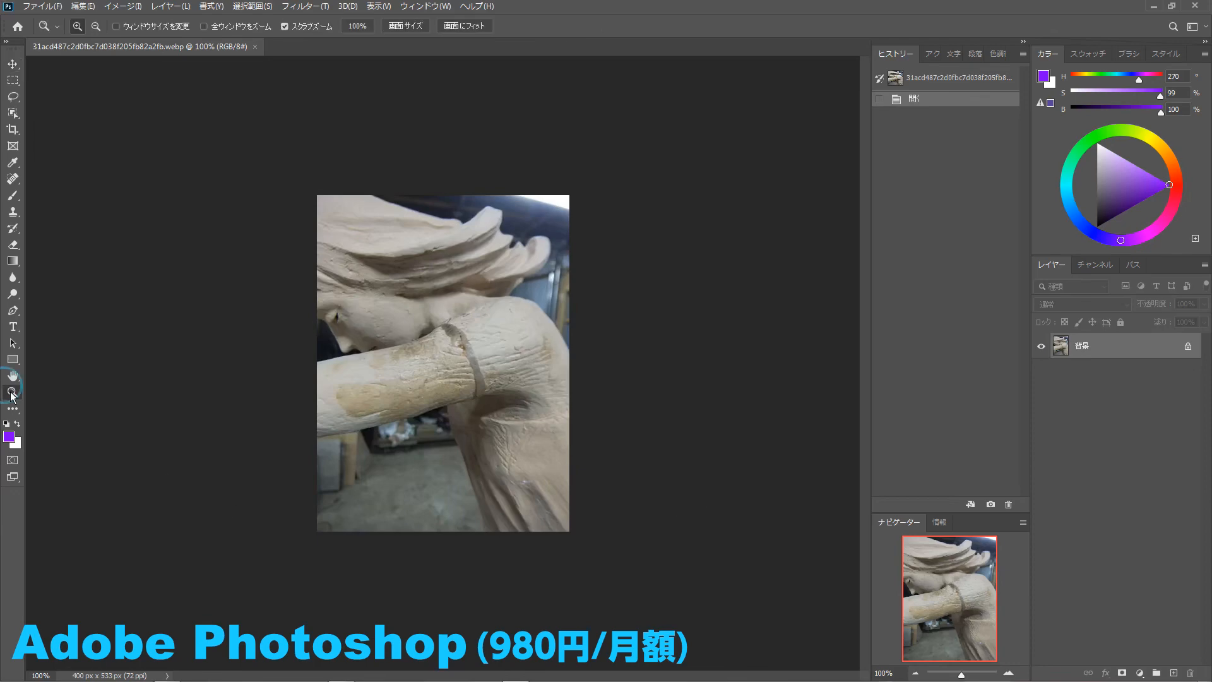
# Zoom on the arm and paint a small Spot Healing Brush stroke along the whole band
pyautogui.click(460, 359)
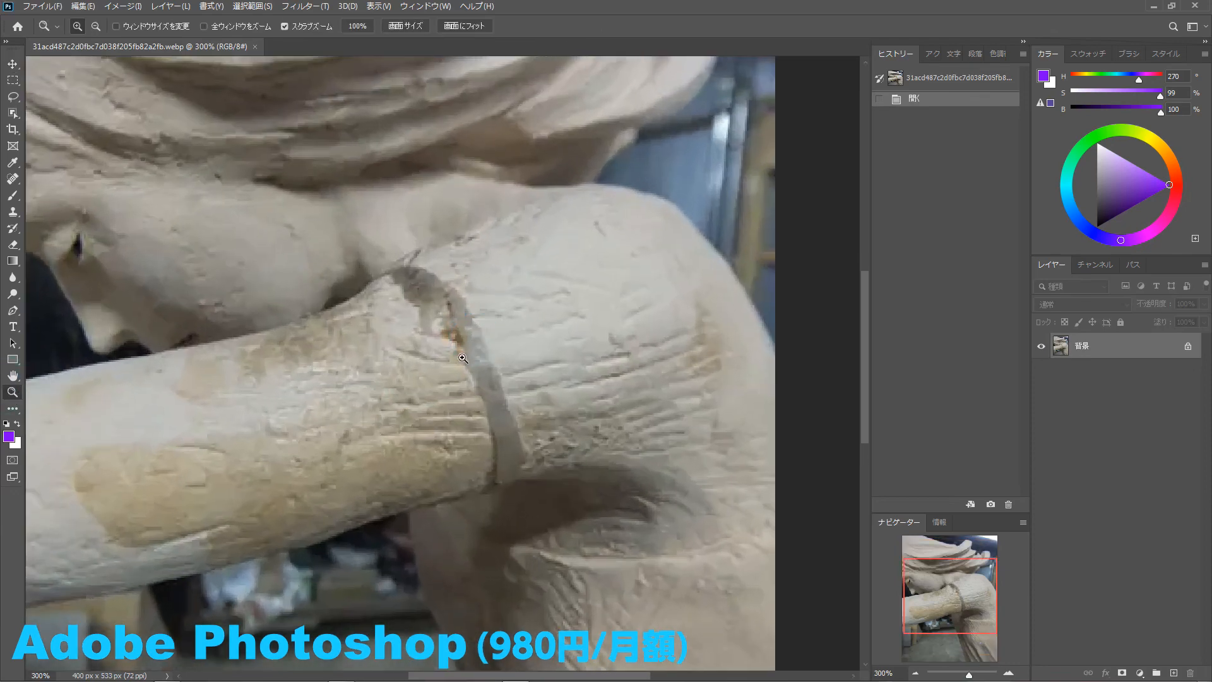
pyautogui.click(12, 190)
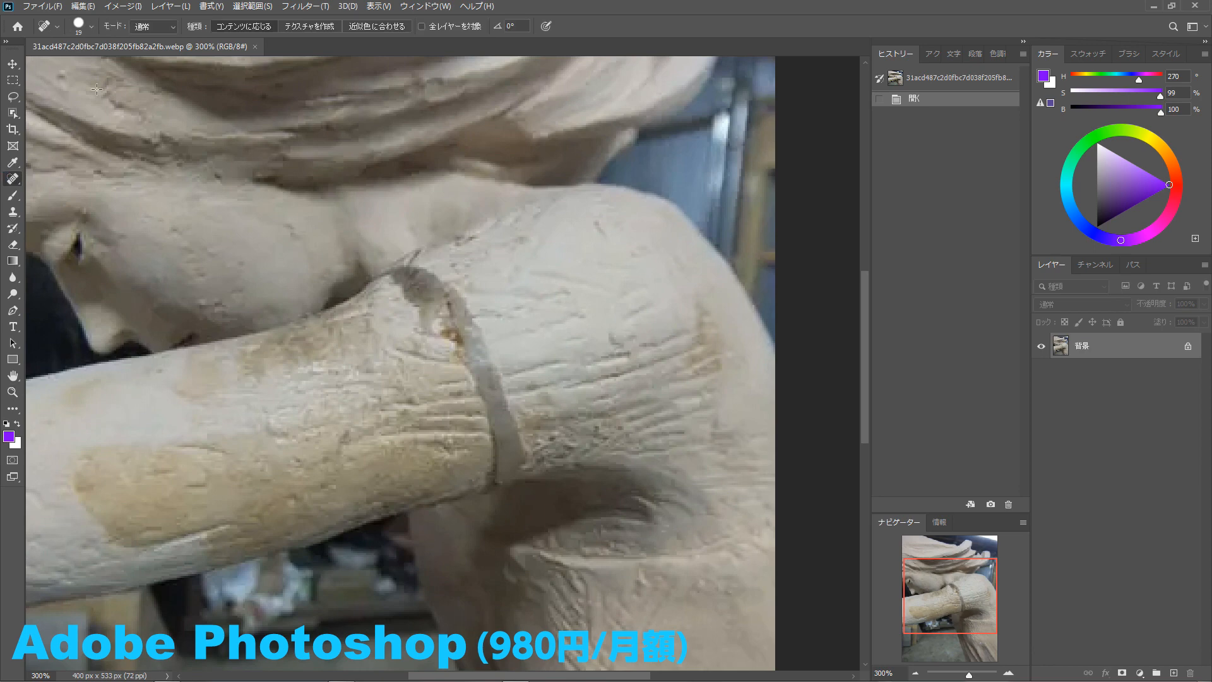
pyautogui.click(74, 27)
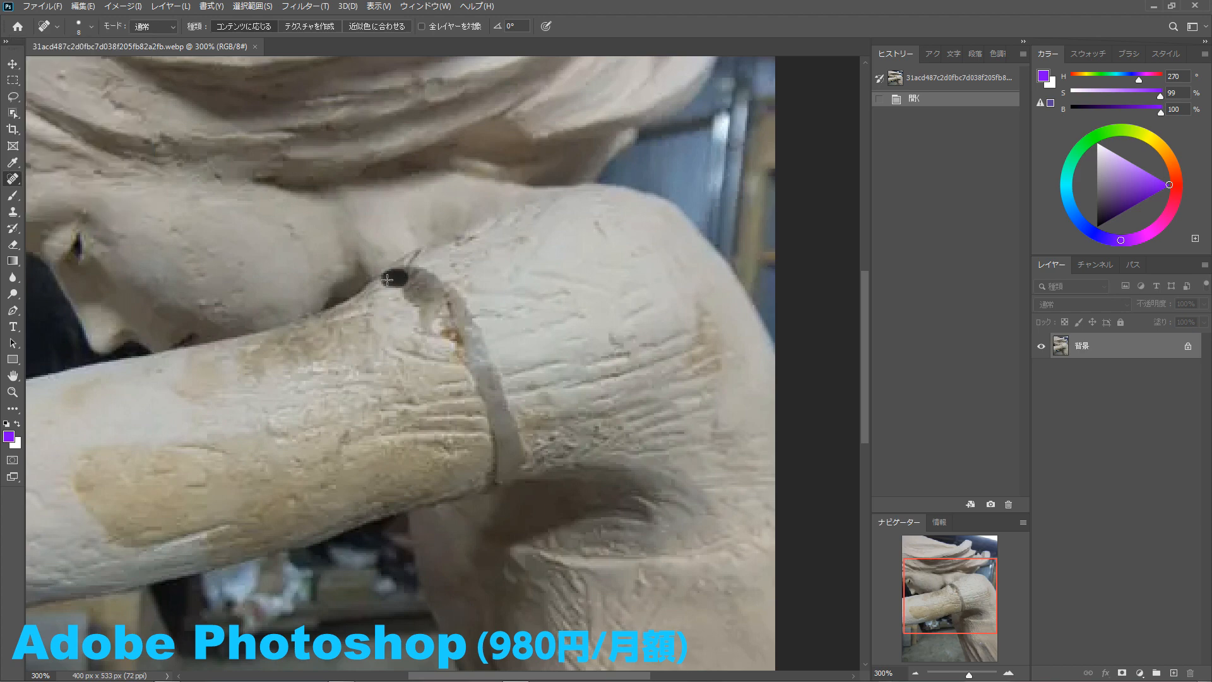
pyautogui.moveTo(394, 274); pyautogui.dragTo(475, 341)
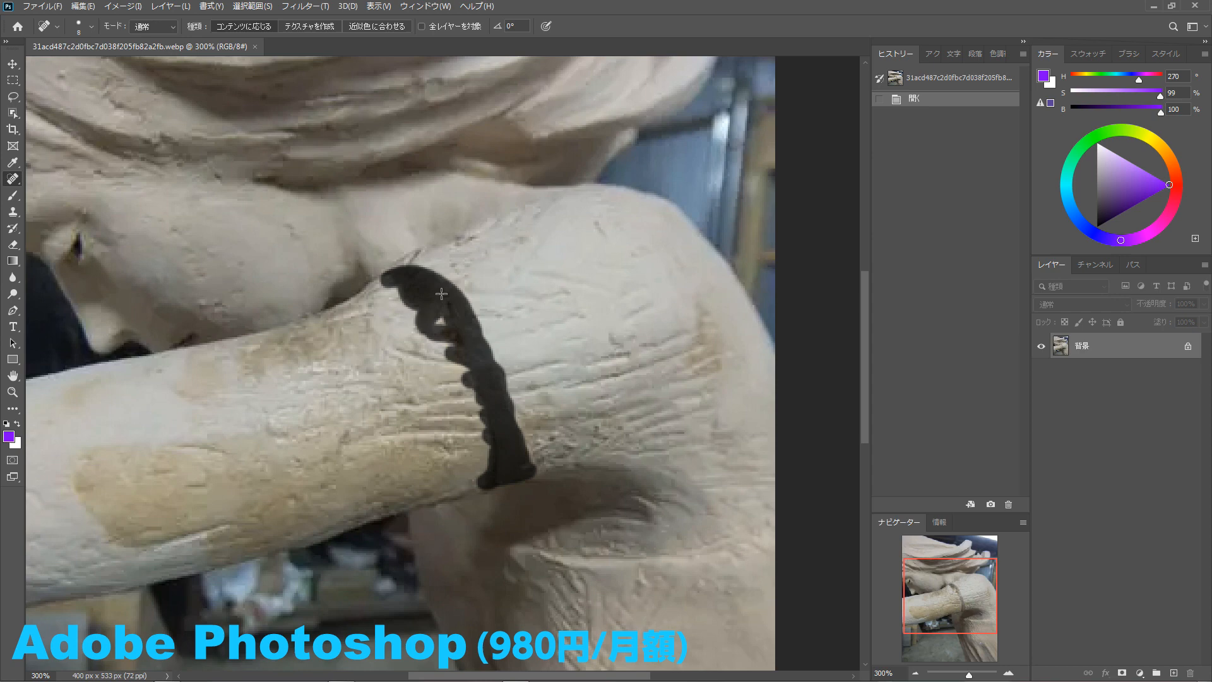
# Finish removing the band and heal two leftover marks on the forearm
pyautogui.click(440, 292)
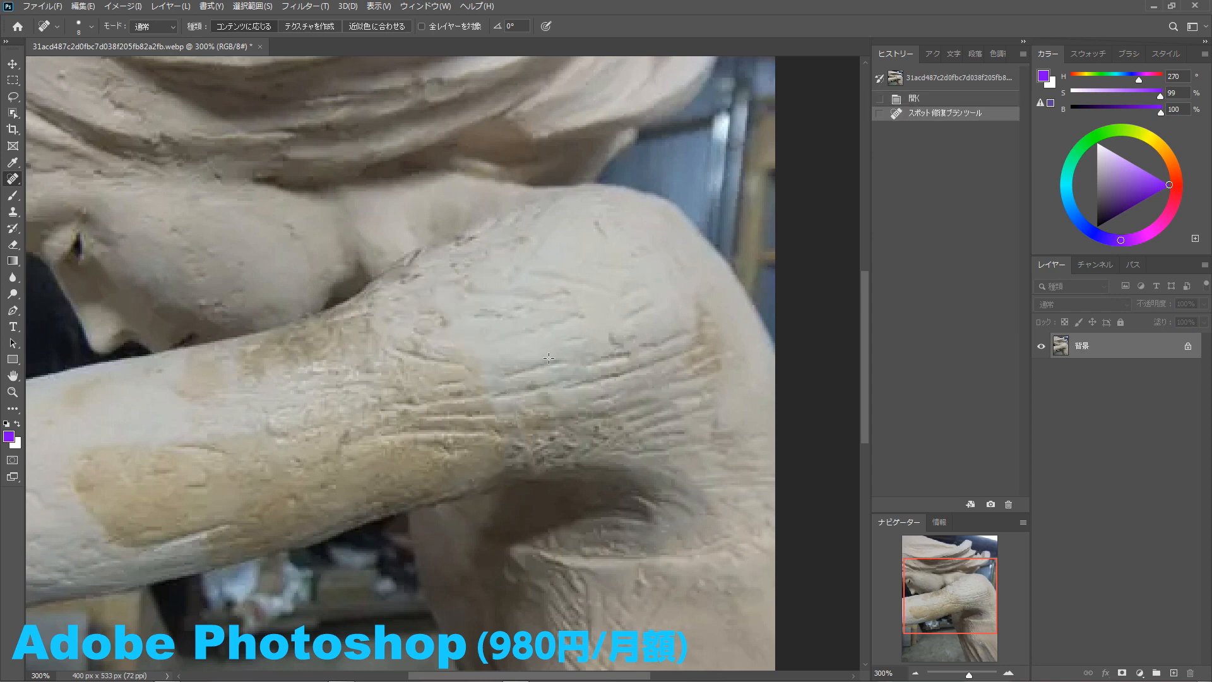
pyautogui.moveTo(464, 370); pyautogui.dragTo(502, 375)
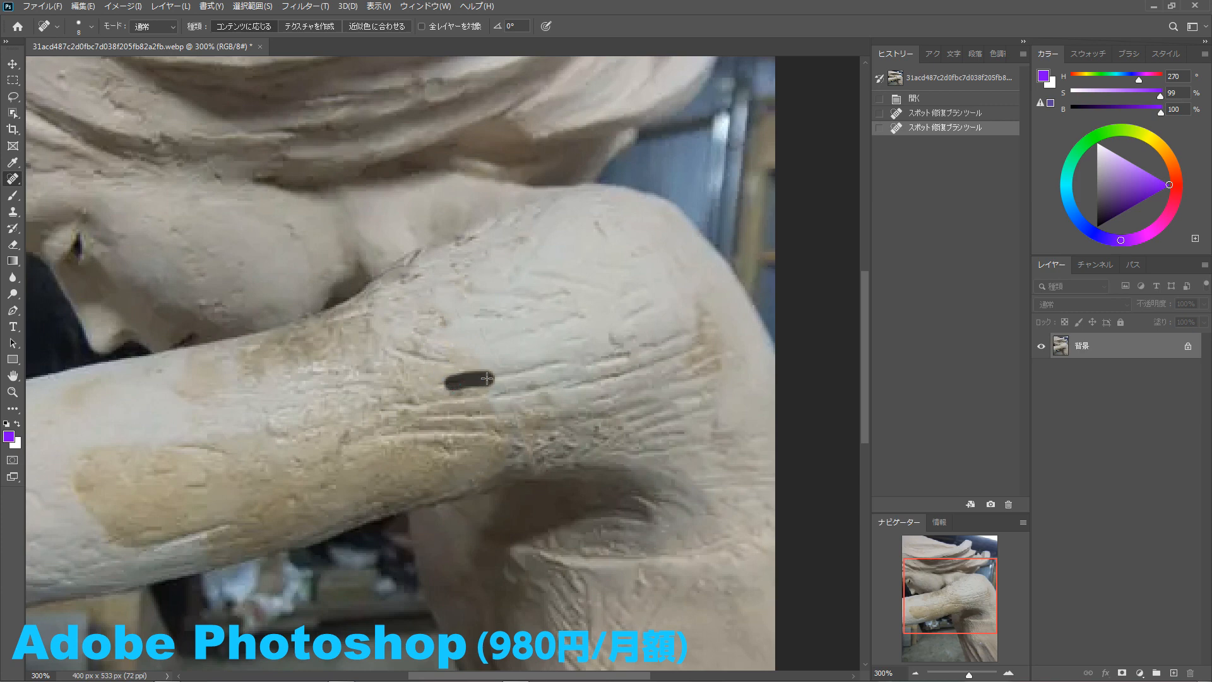
pyautogui.click(464, 388)
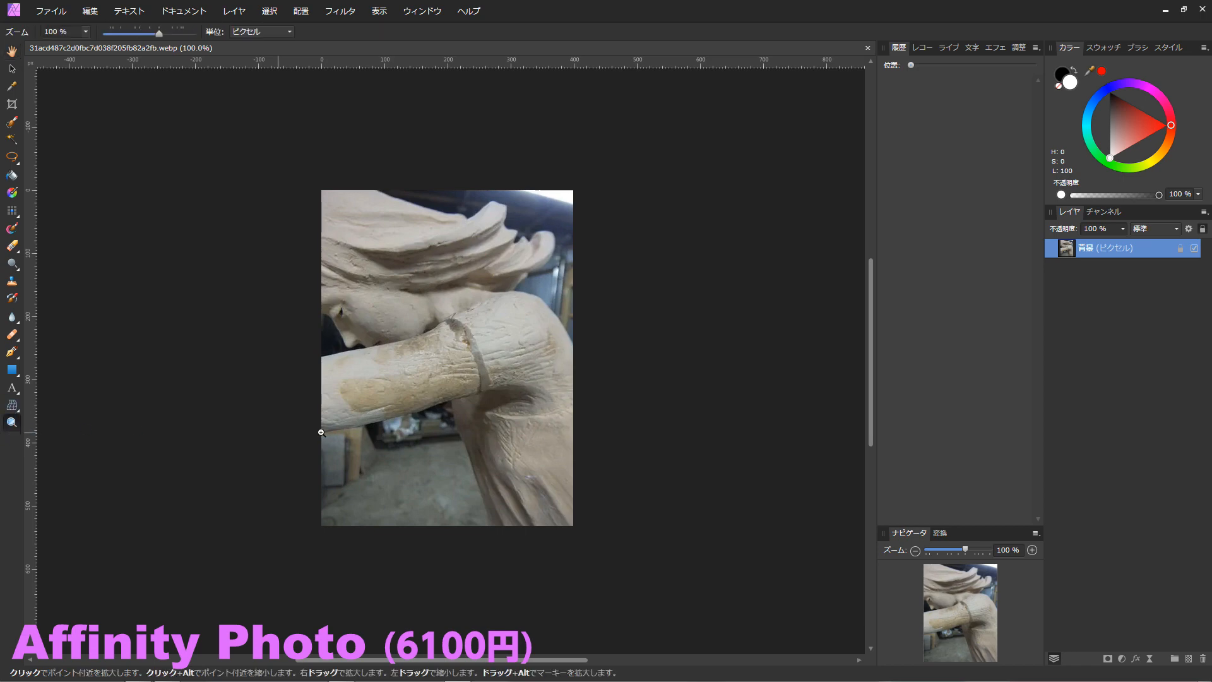
# Zoom on the arm and choose the Inpainting Brush at 8 px
pyautogui.click(616, 352)
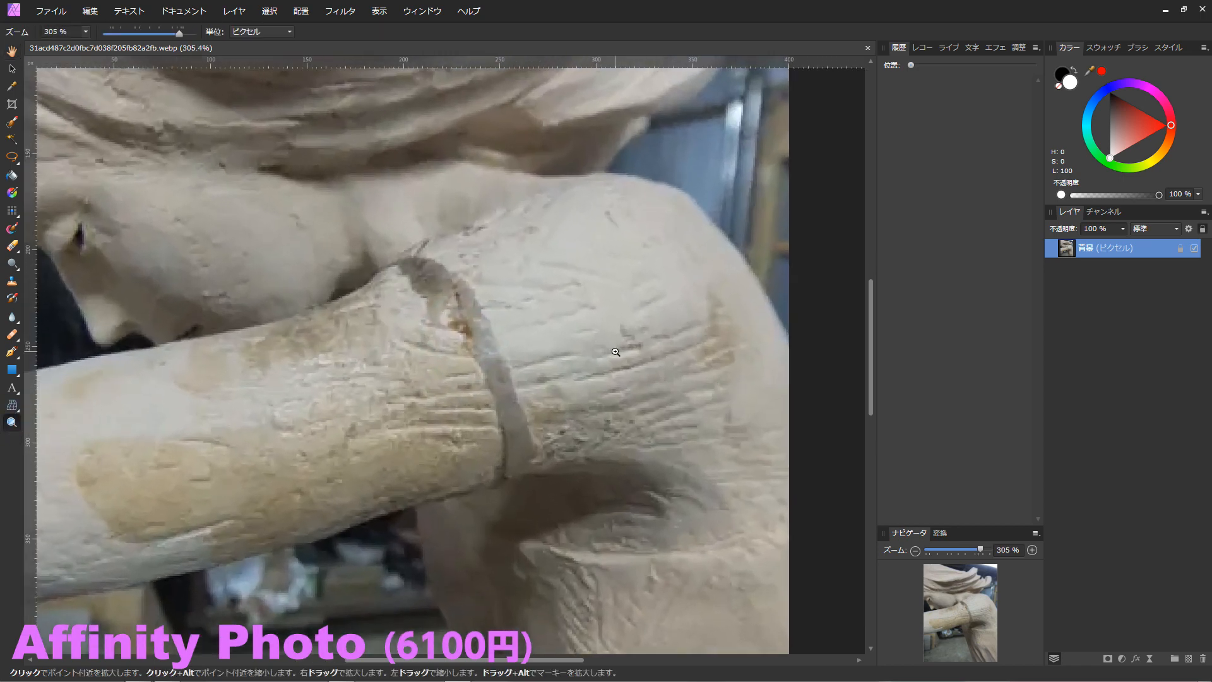
pyautogui.click(11, 329)
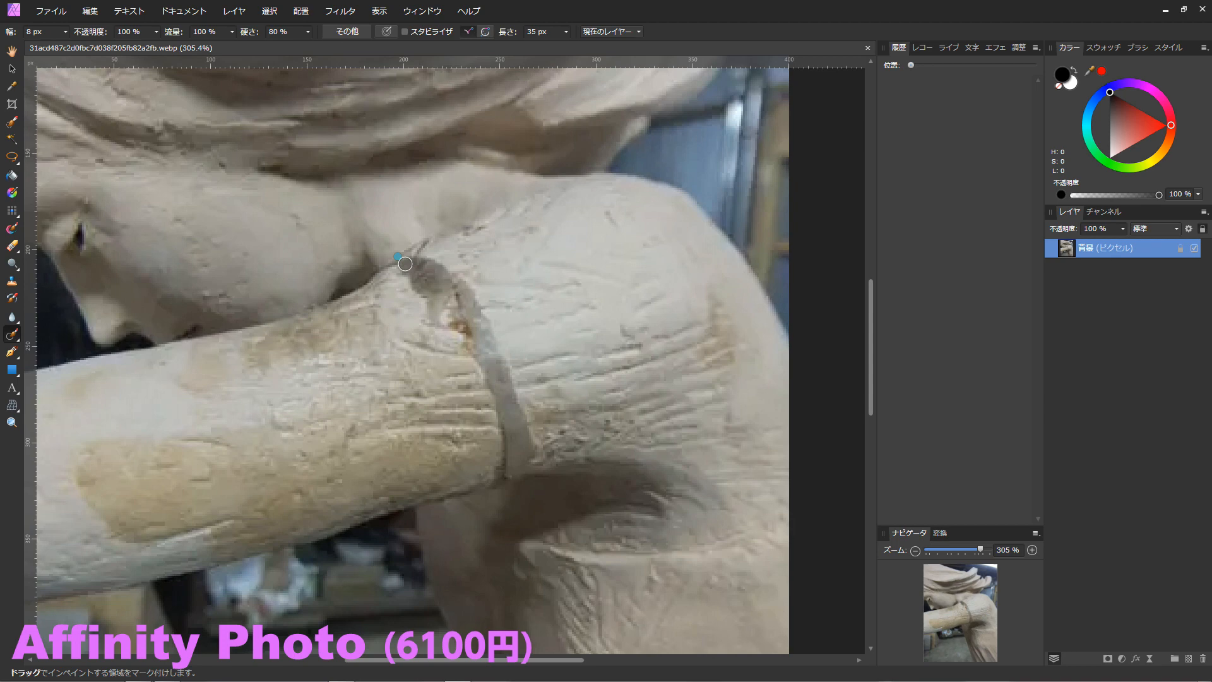
# Paint the Inpainting Brush over the band from its top to its lower end
pyautogui.moveTo(394, 262); pyautogui.dragTo(424, 265)
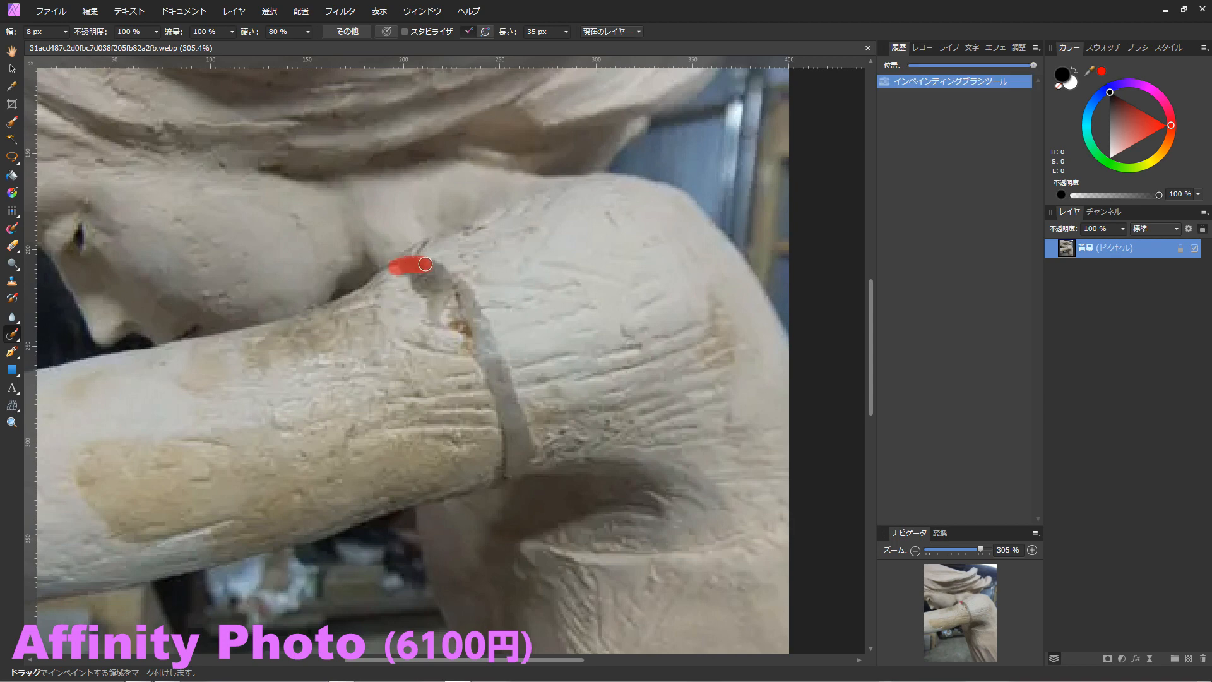
pyautogui.moveTo(410, 263); pyautogui.dragTo(490, 336)
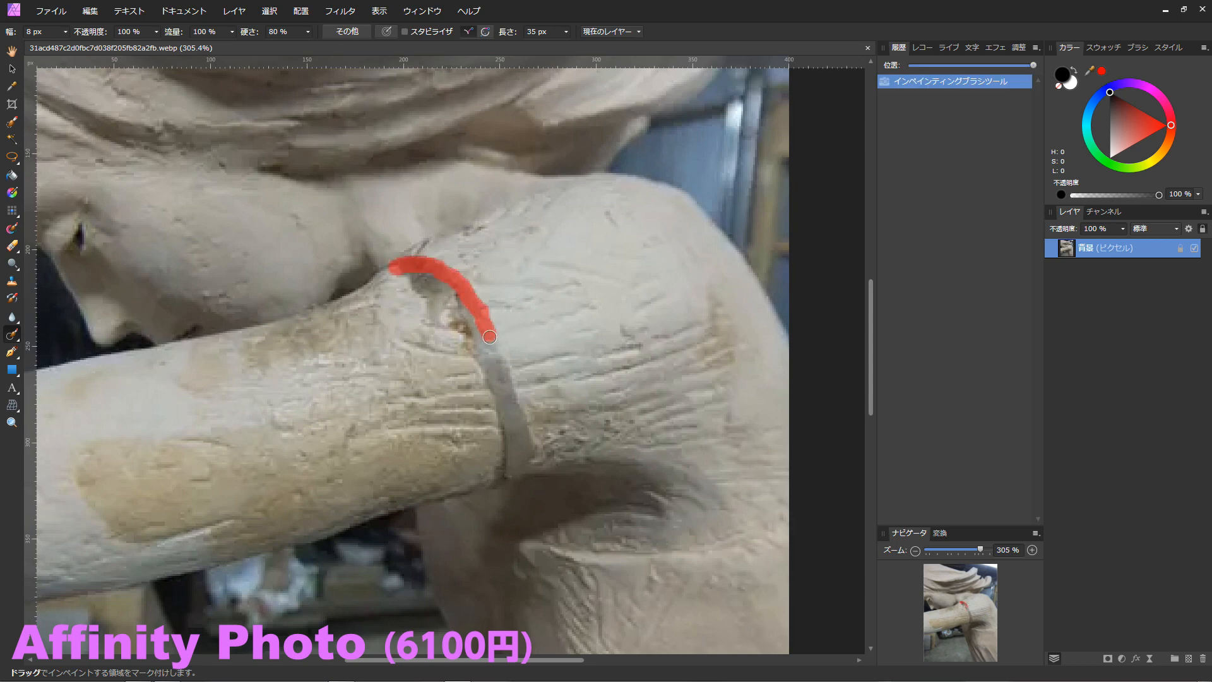
pyautogui.moveTo(489, 337); pyautogui.dragTo(520, 415)
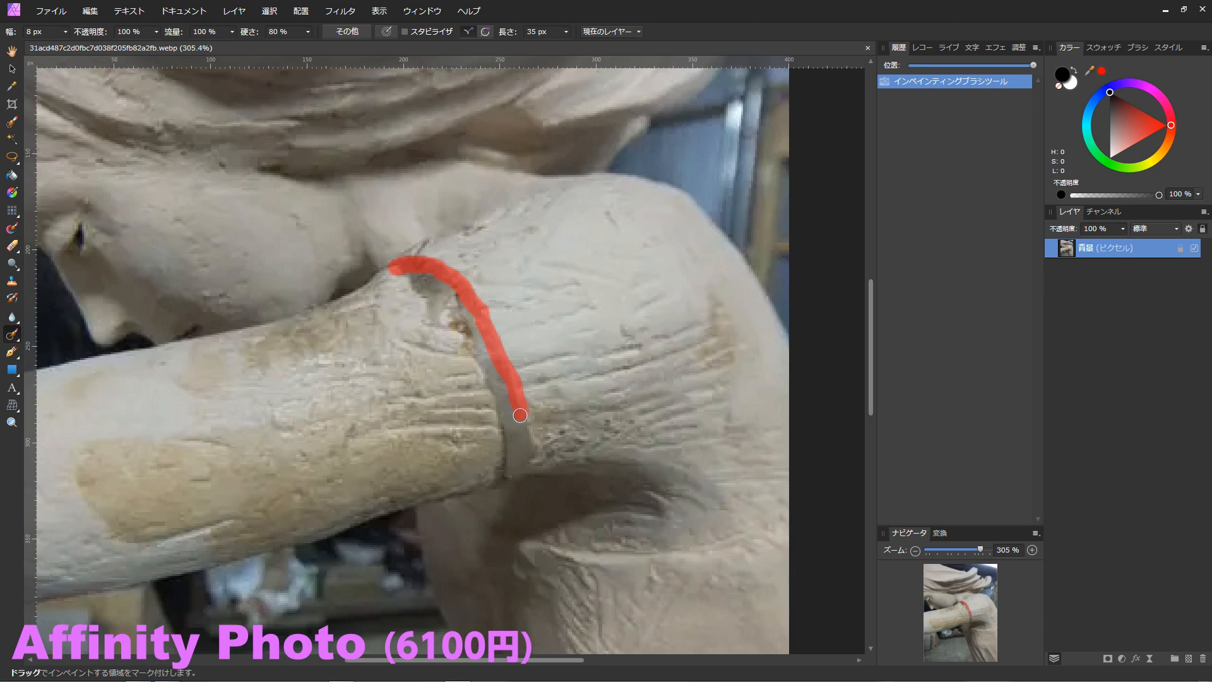
pyautogui.moveTo(519, 416); pyautogui.dragTo(506, 471)
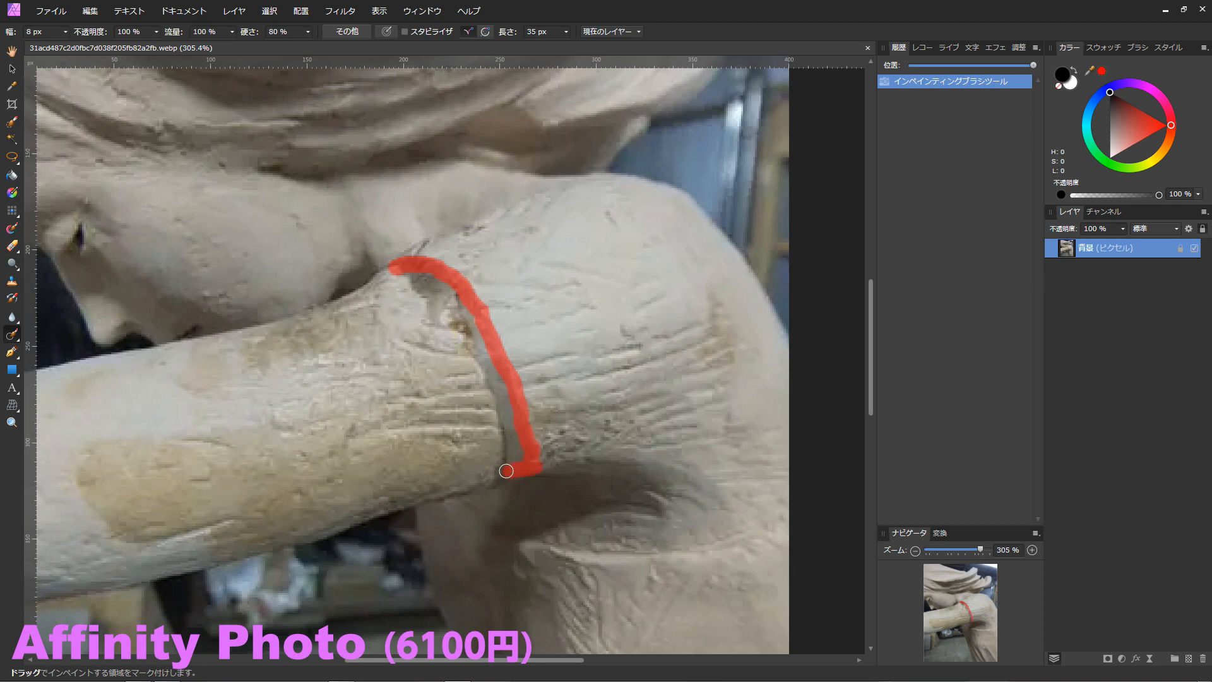
pyautogui.moveTo(506, 470); pyautogui.dragTo(516, 455)
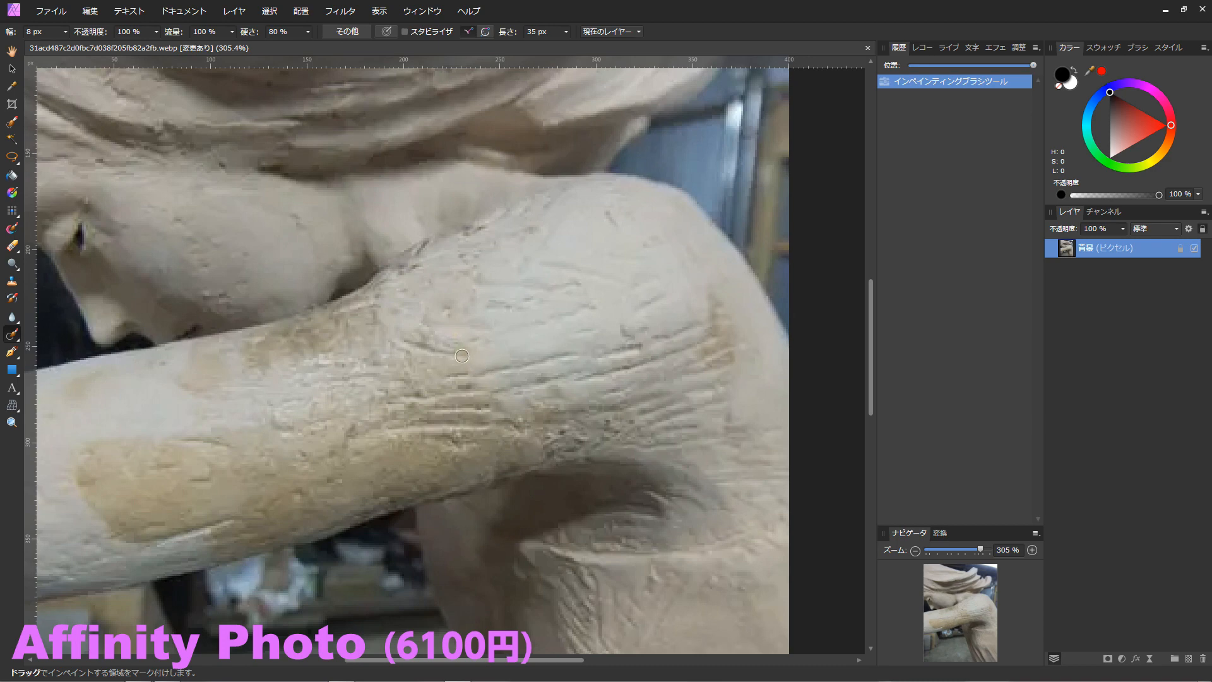
# Inpaint three leftover marks on the forearm with short strokes
pyautogui.moveTo(462, 355); pyautogui.dragTo(562, 348)
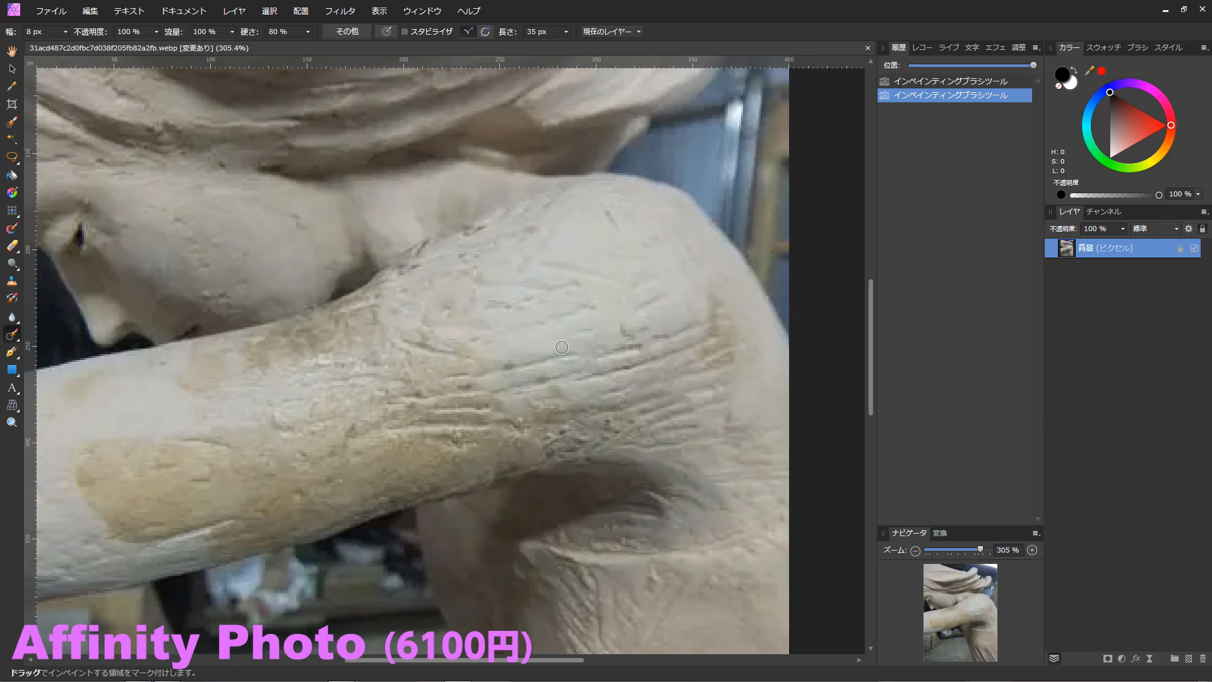
pyautogui.moveTo(563, 347); pyautogui.dragTo(537, 389)
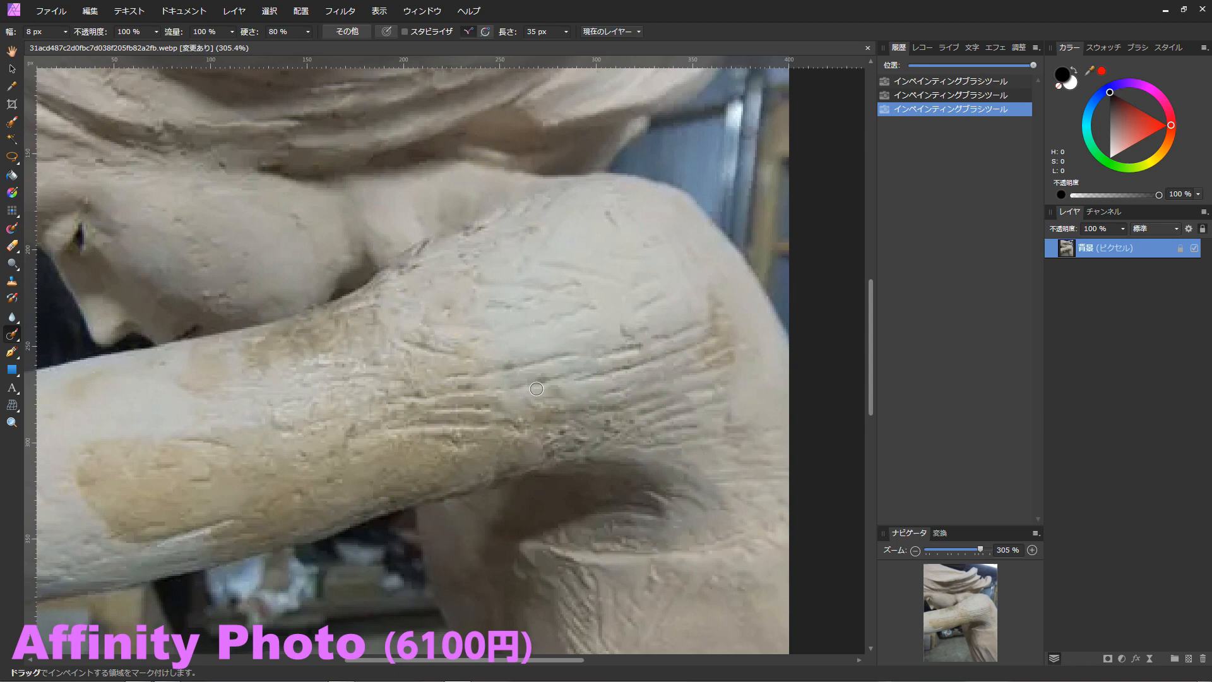
pyautogui.moveTo(536, 389); pyautogui.dragTo(487, 437)
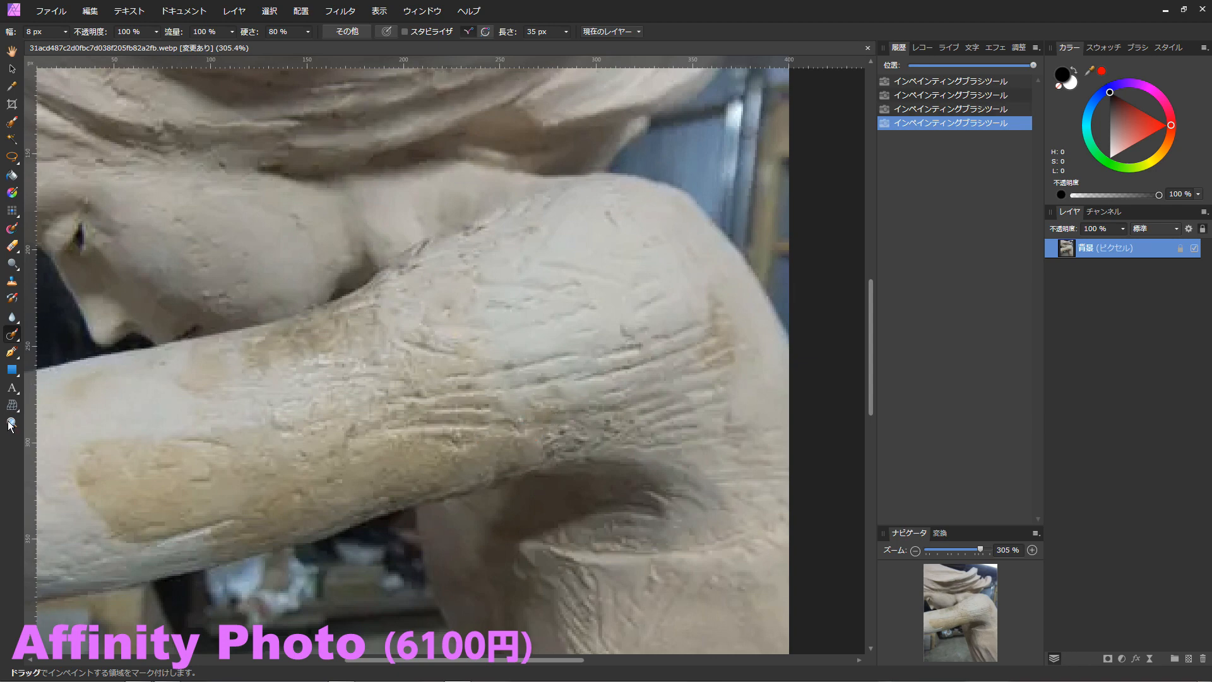
pyautogui.click(12, 423)
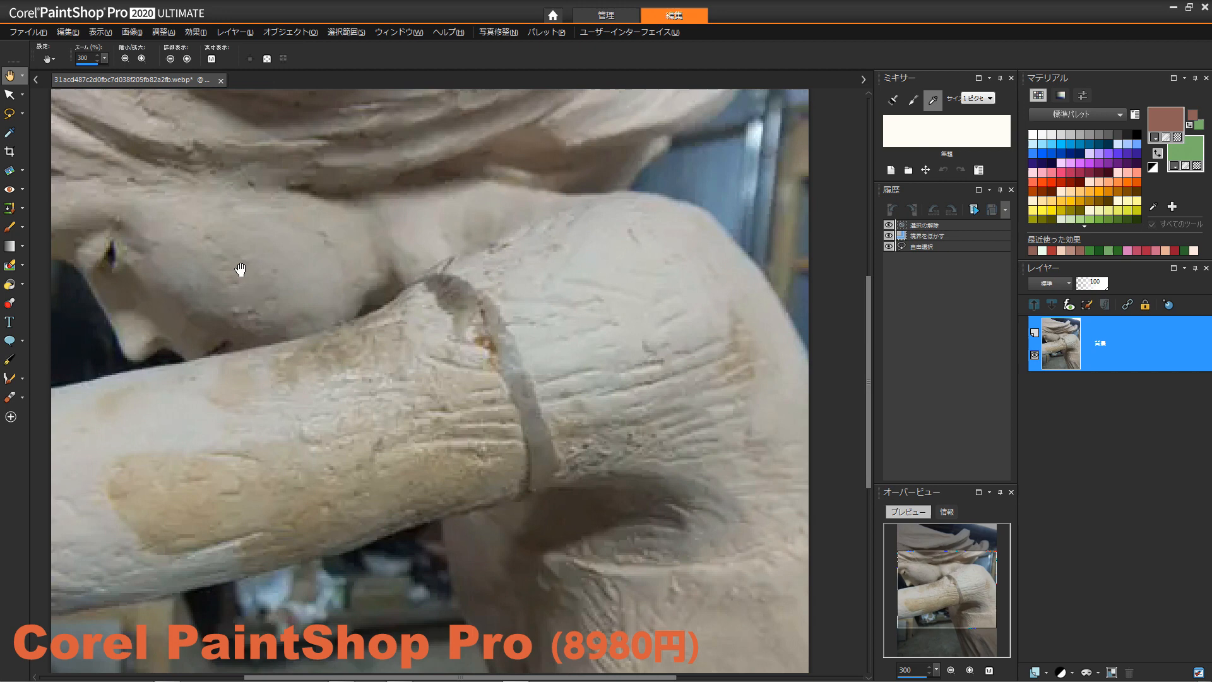
# Choose Object Remover from the Clone flyout and outline the band on the arm freehand
pyautogui.click(8, 208)
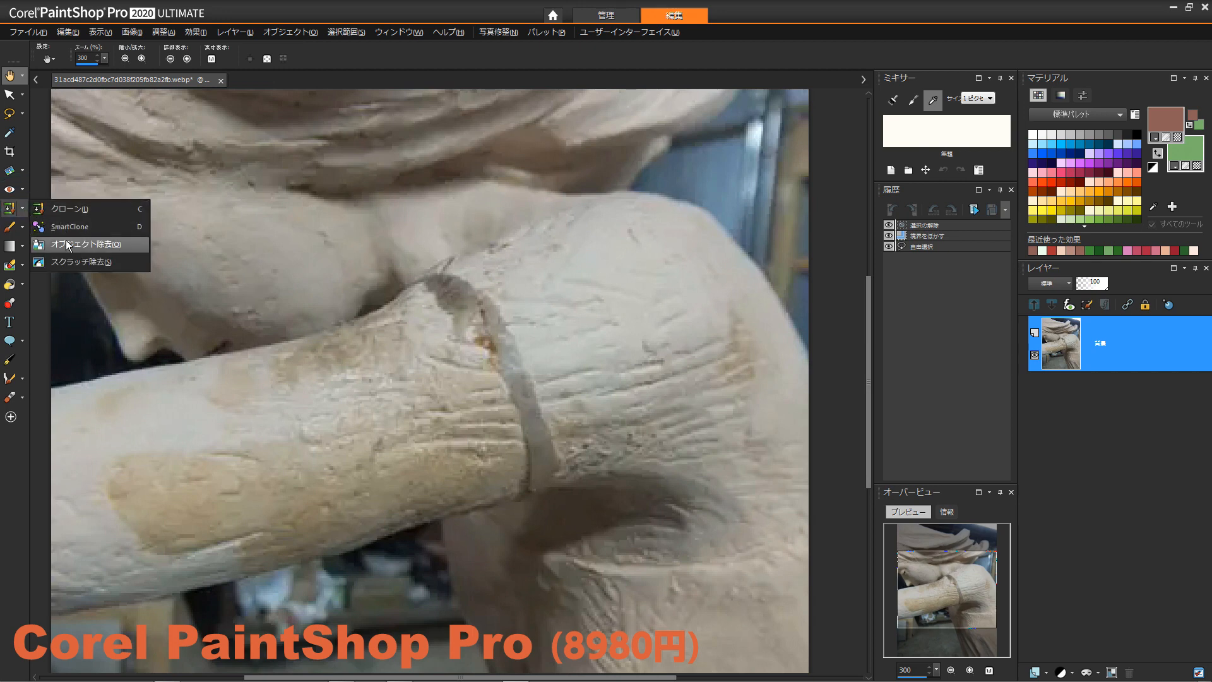
pyautogui.click(78, 244)
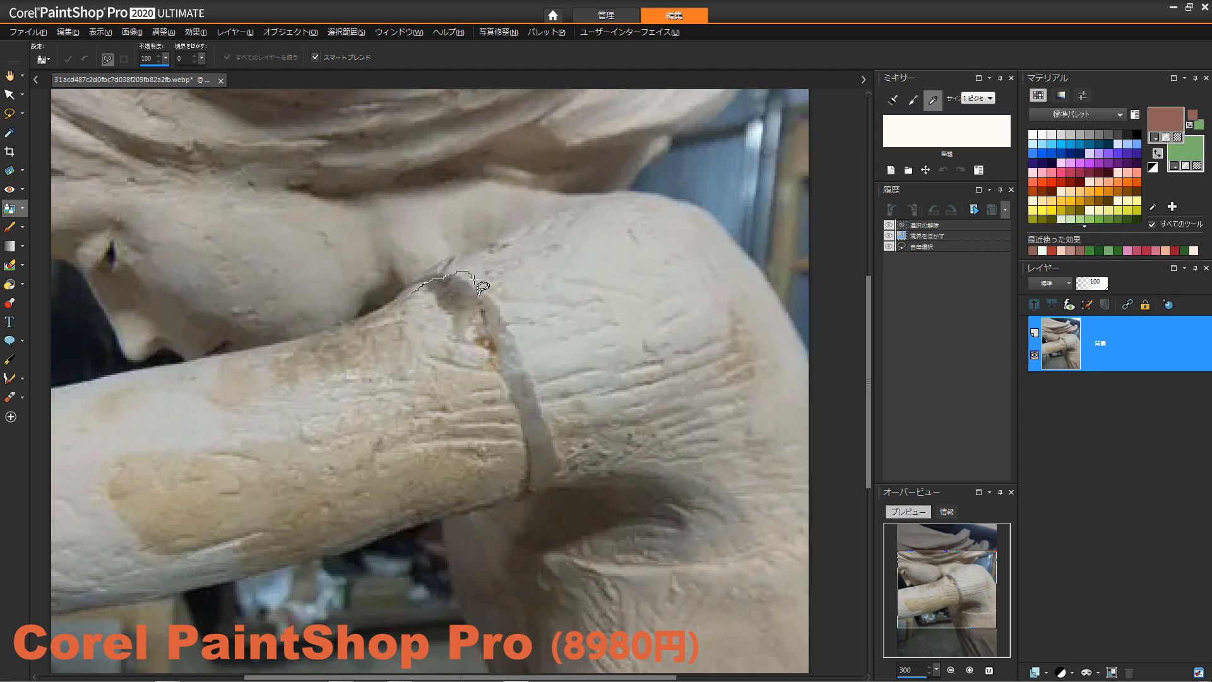
pyautogui.moveTo(479, 290); pyautogui.dragTo(530, 344)
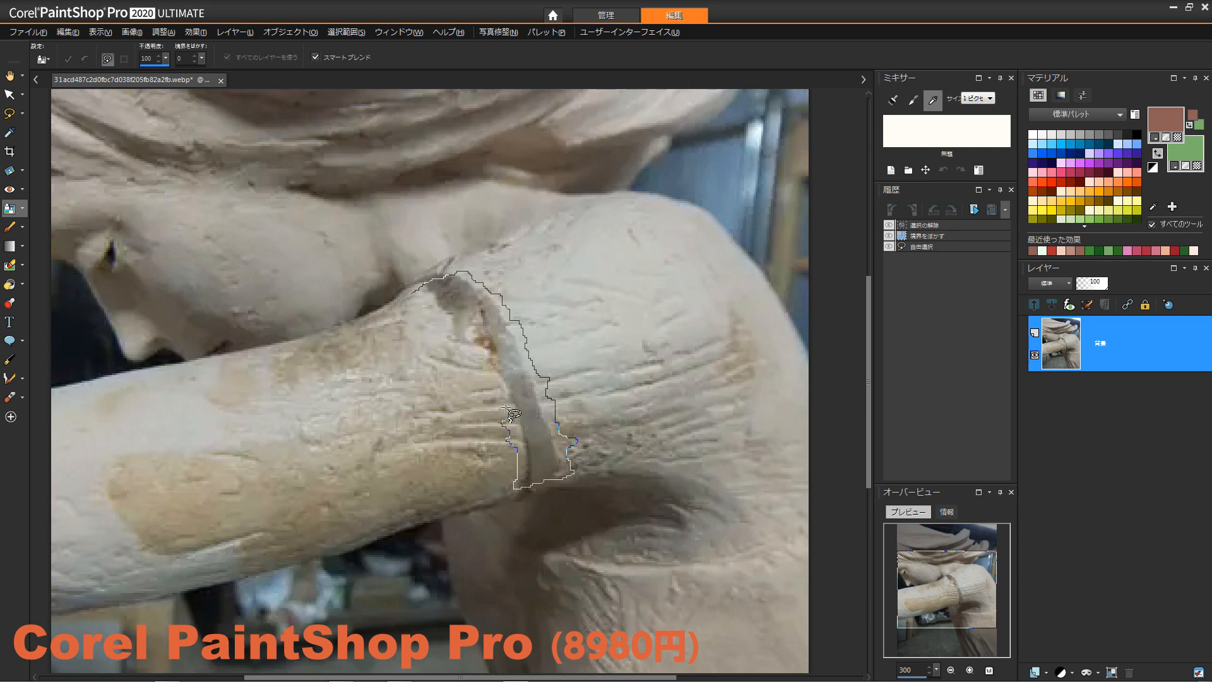
pyautogui.moveTo(483, 374)
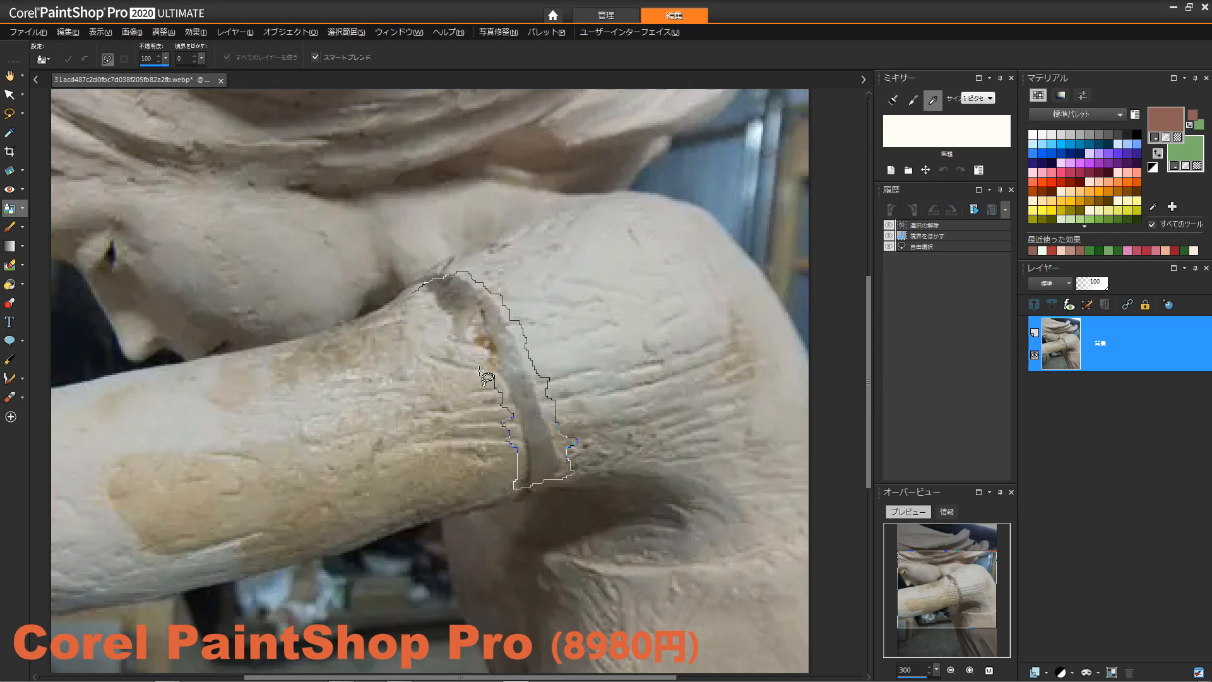
pyautogui.moveTo(471, 340)
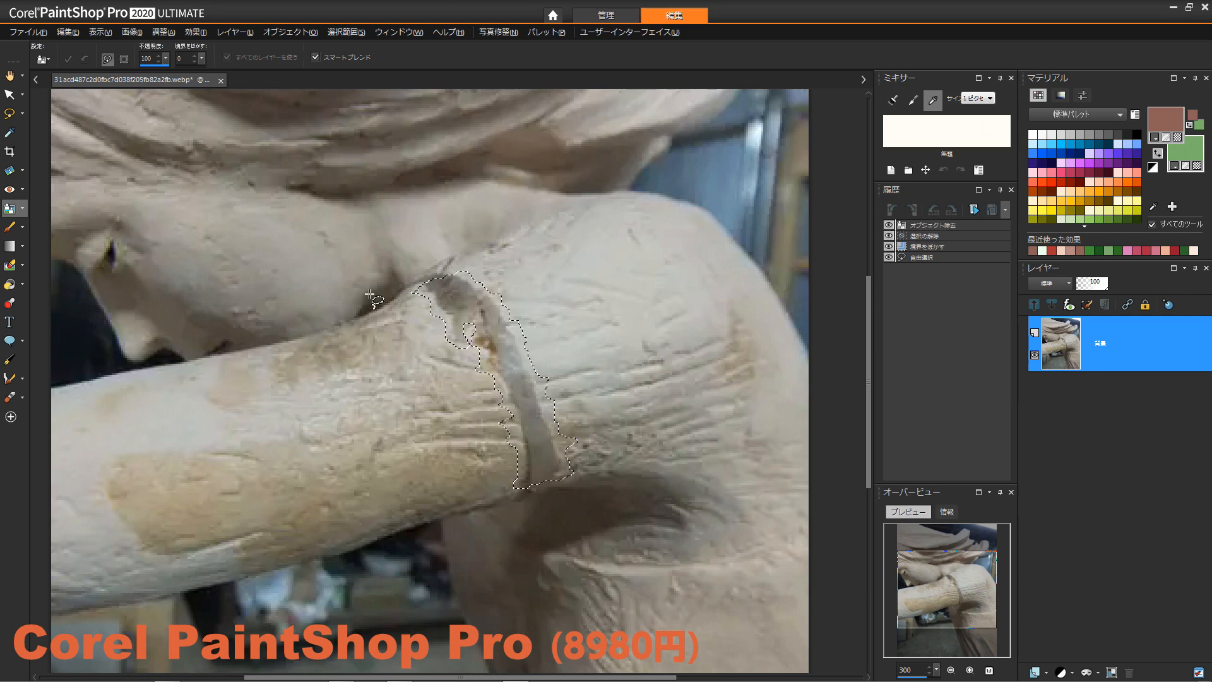
# Feather the removal outline's edges via Selections > Modify > Feather and confirm
pyautogui.click(349, 31)
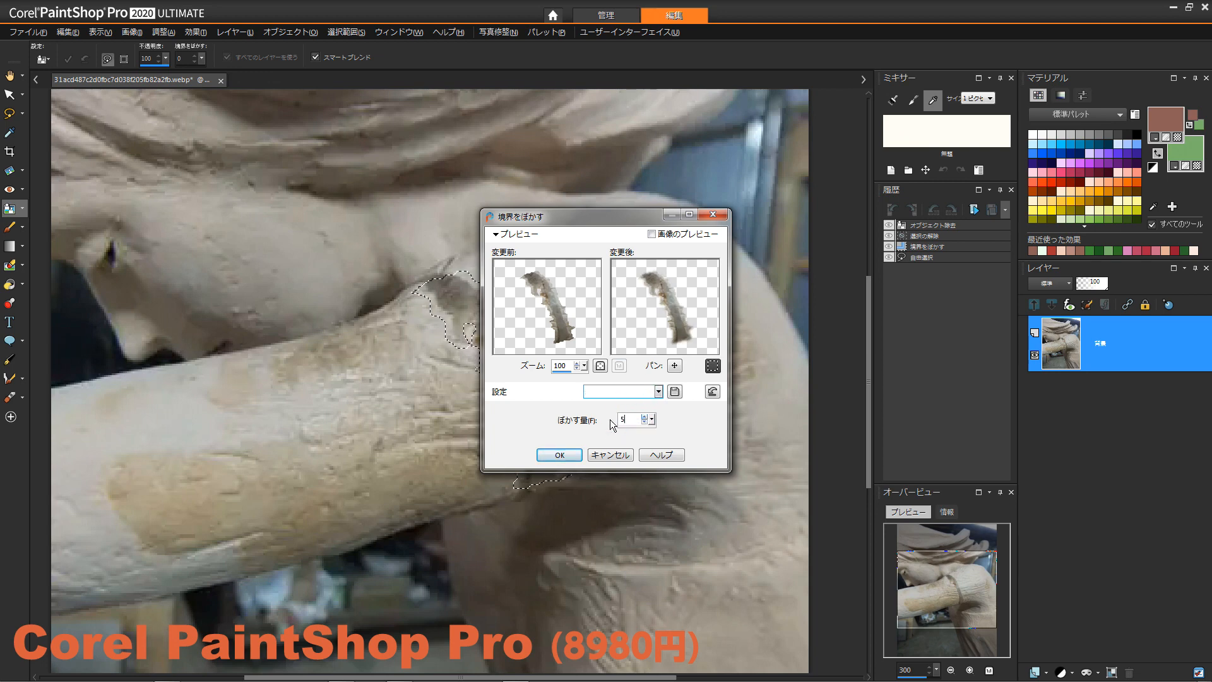
pyautogui.click(559, 455)
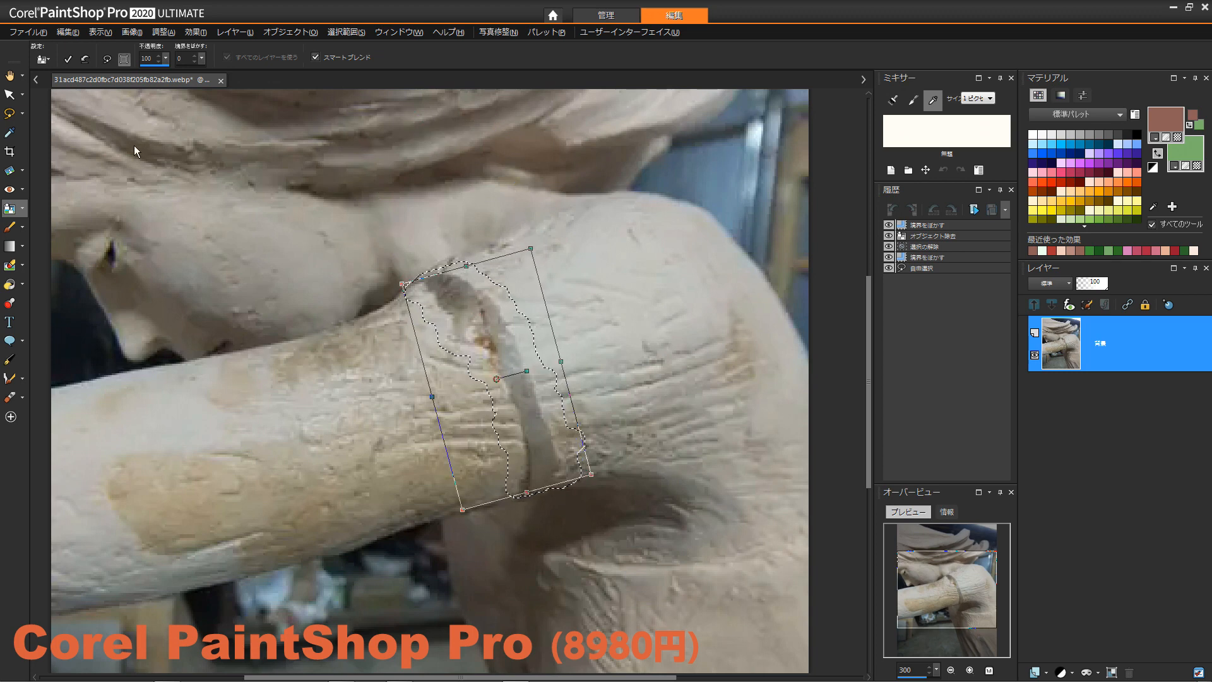
# Apply the Object Remover to fill the band, then clear the outline with Select None
pyautogui.click(55, 57)
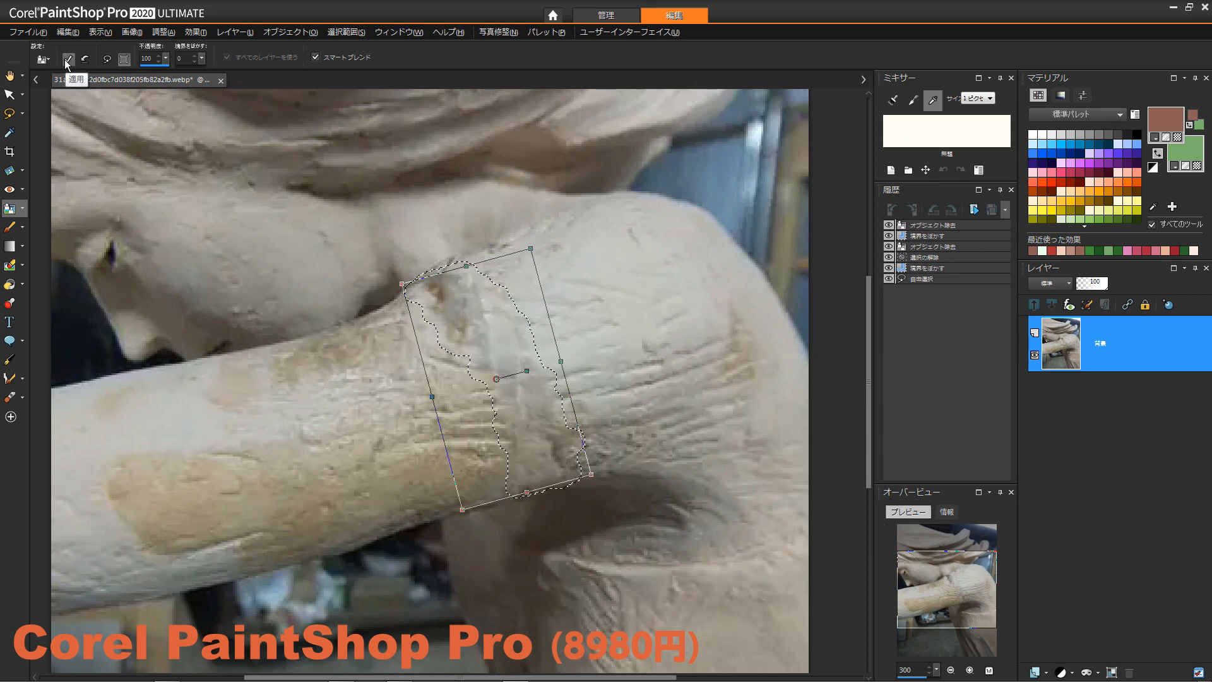
pyautogui.click(348, 32)
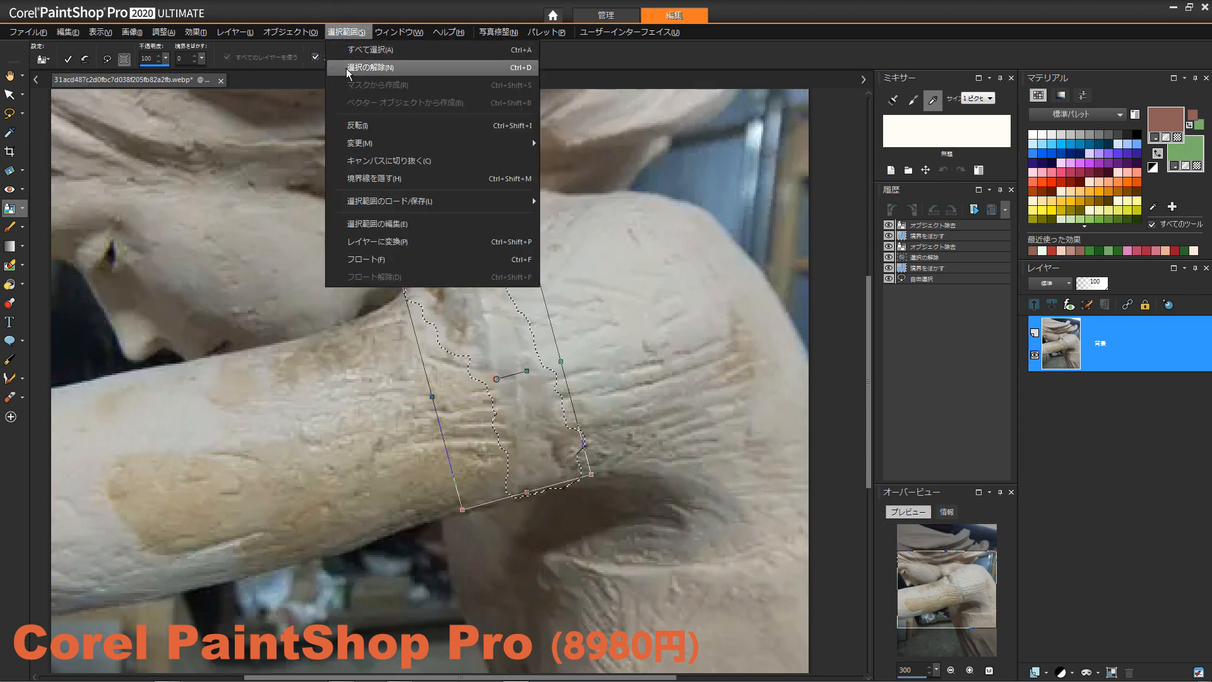
pyautogui.click(379, 67)
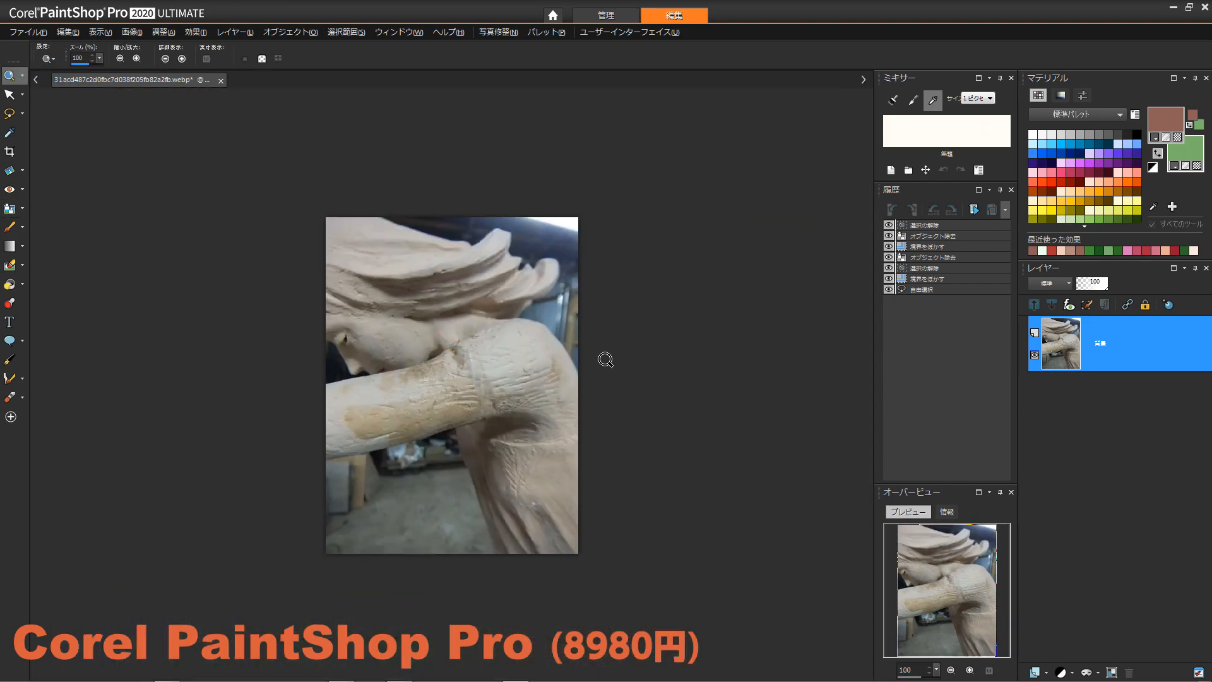
pyautogui.moveTo(654, 362)
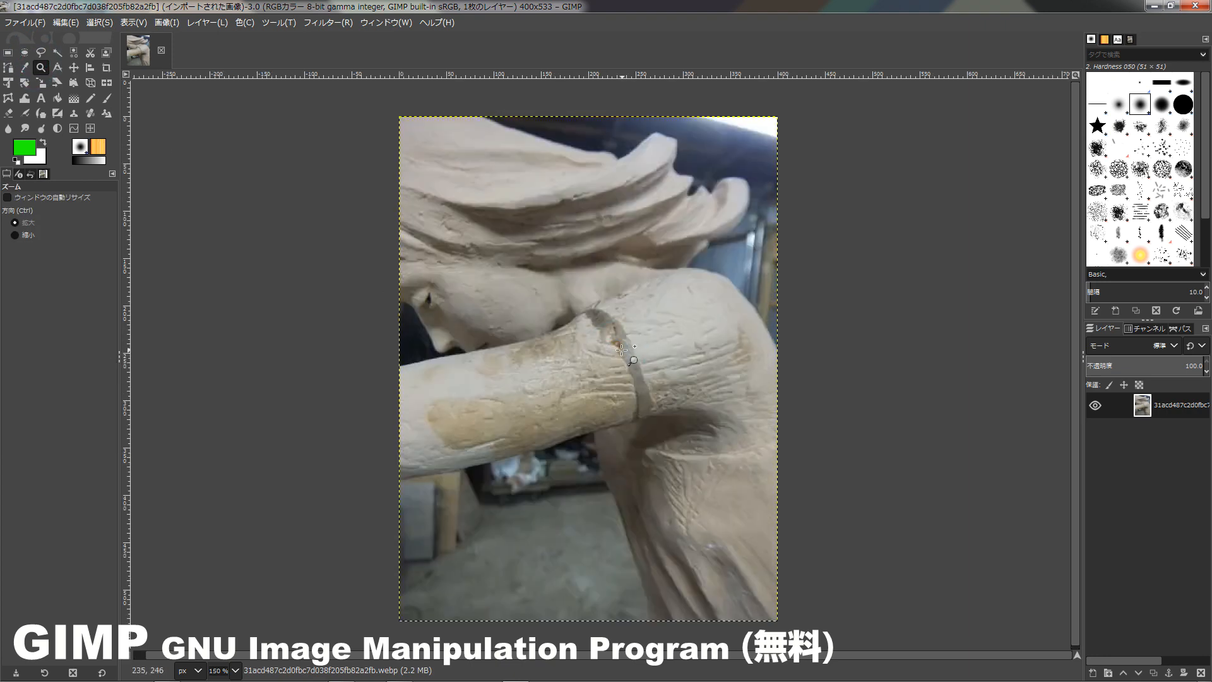
# Magnify the arm and pick the Free Select tool to outline the band
pyautogui.click(622, 352)
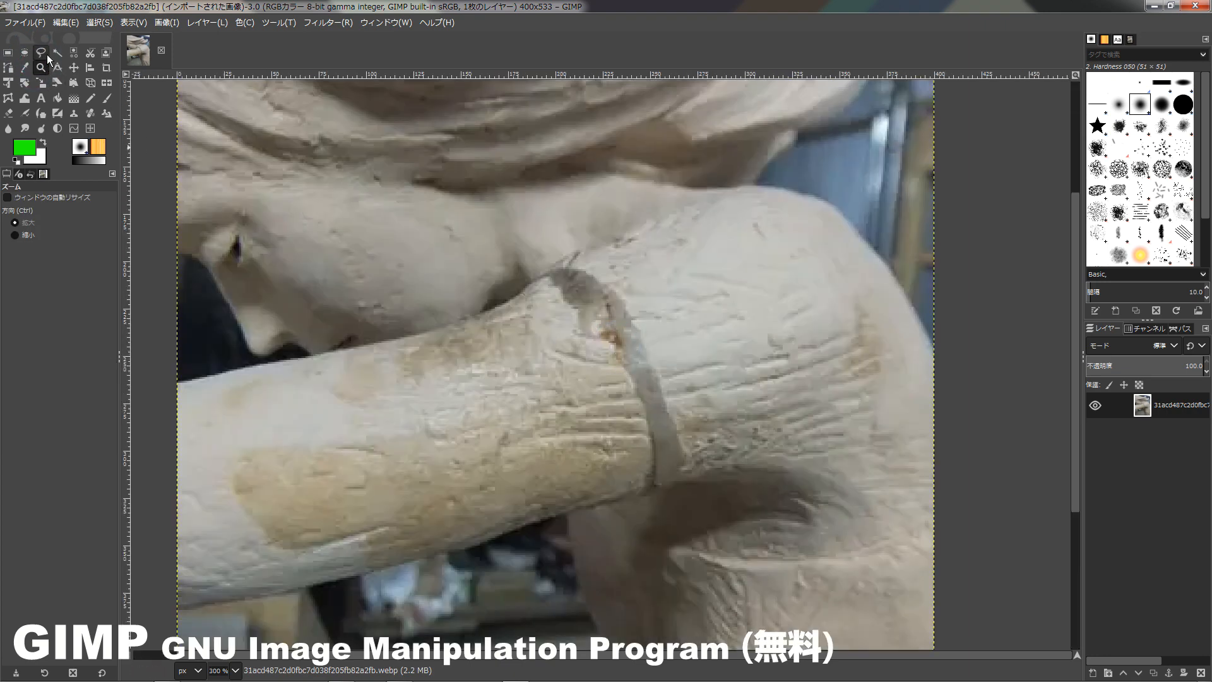
pyautogui.click(37, 53)
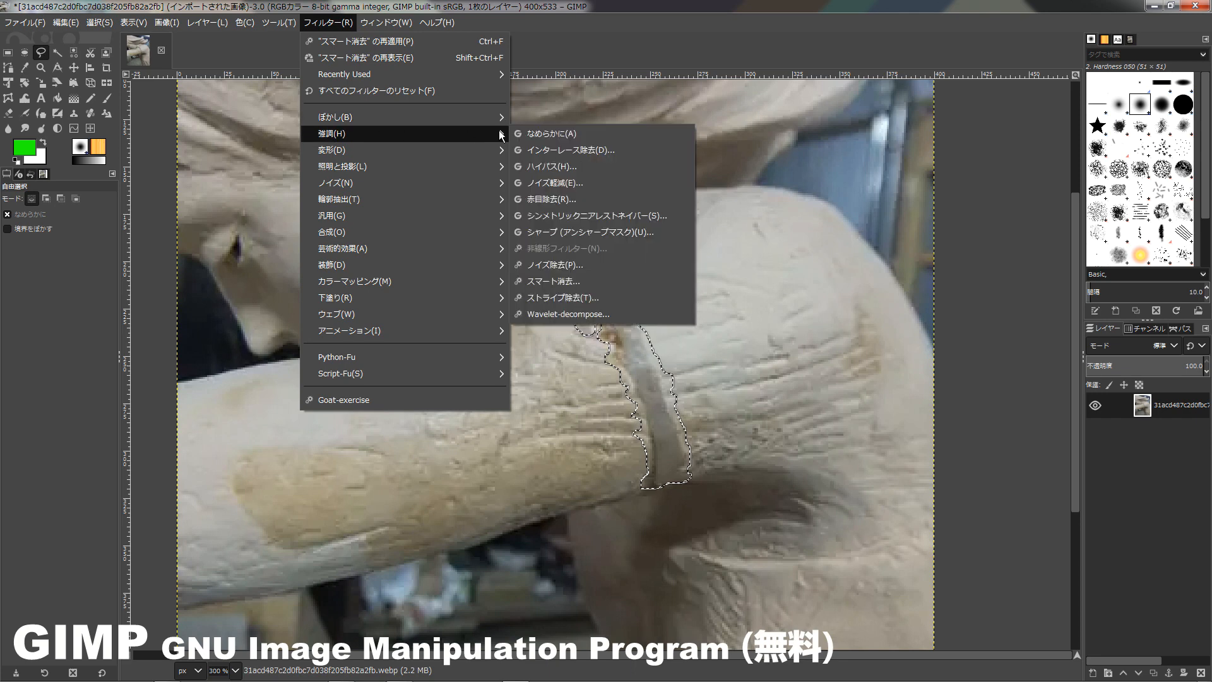
# Run Heal Selection on the band and zoom out to view the whole photo
pyautogui.click(551, 281)
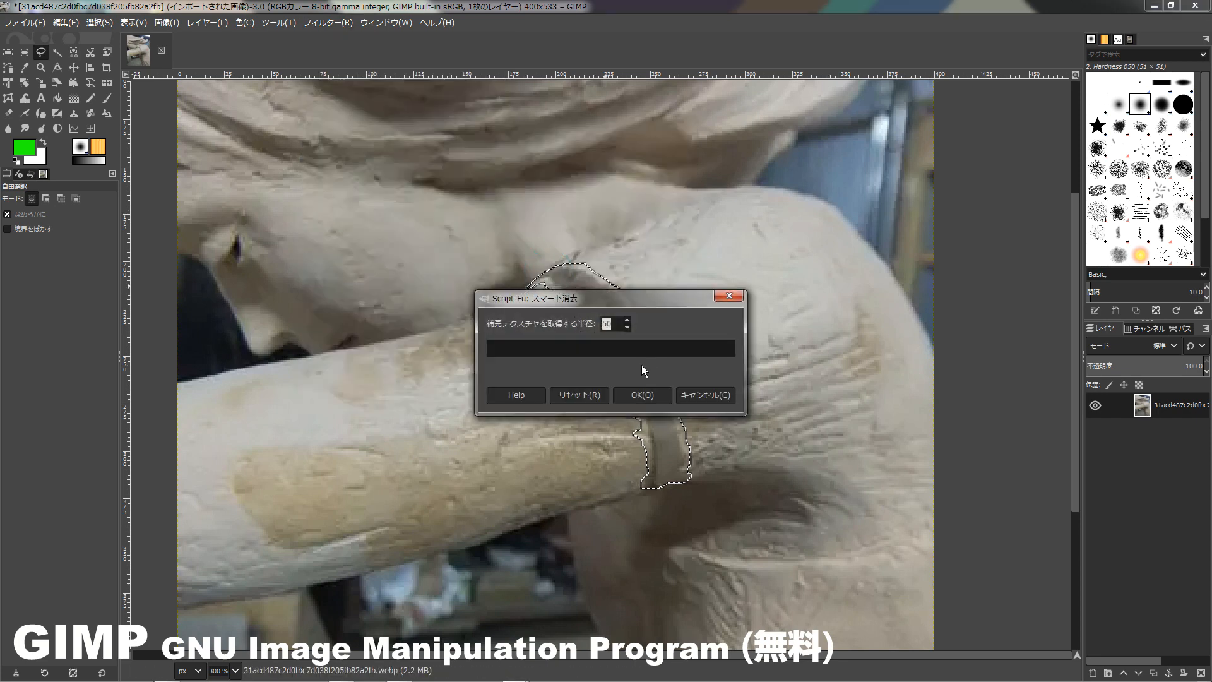
pyautogui.click(642, 395)
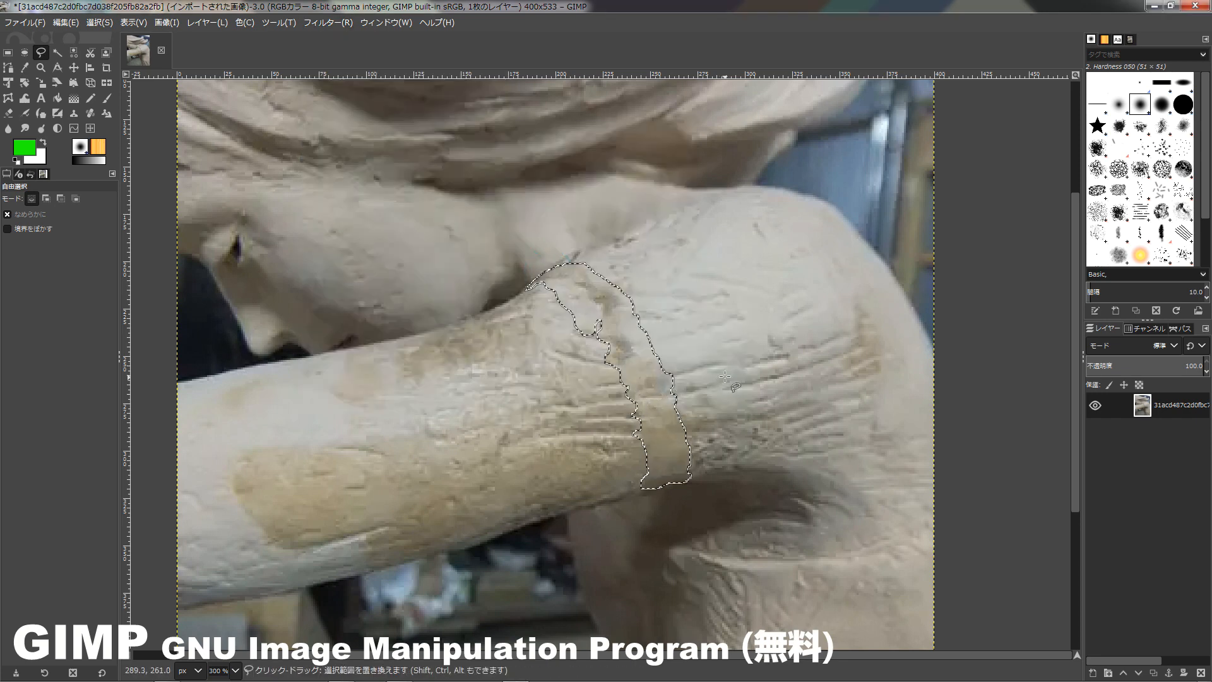
pyautogui.click(128, 35)
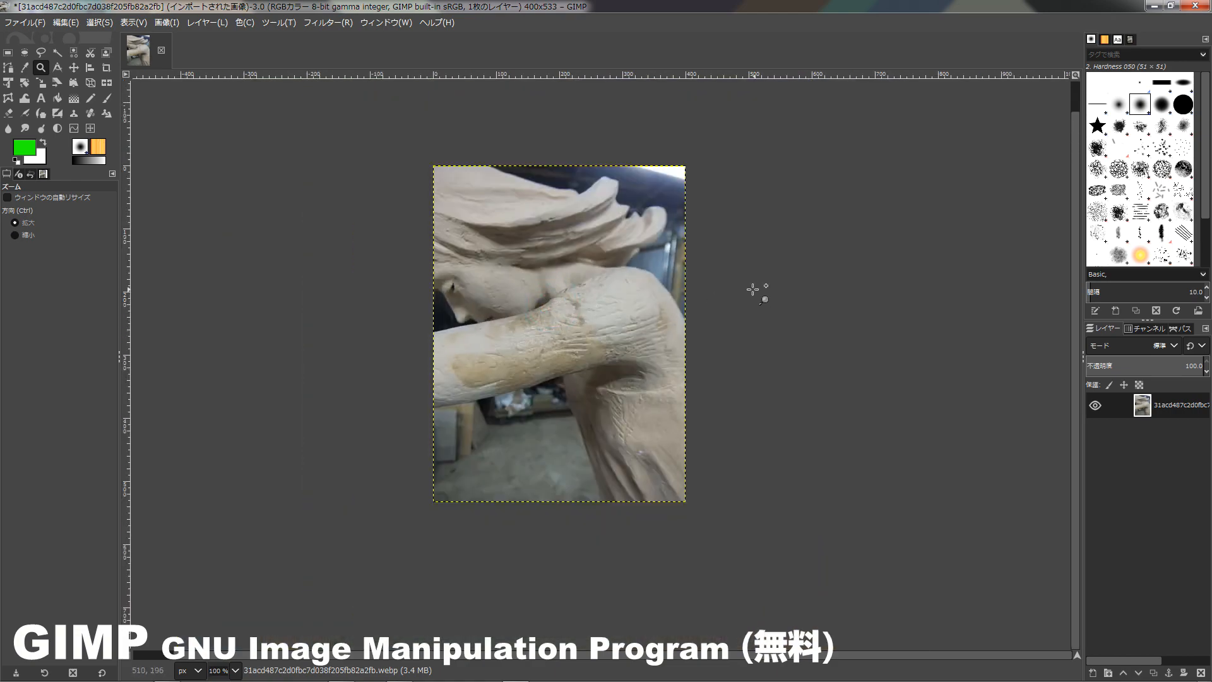
pyautogui.moveTo(761, 287)
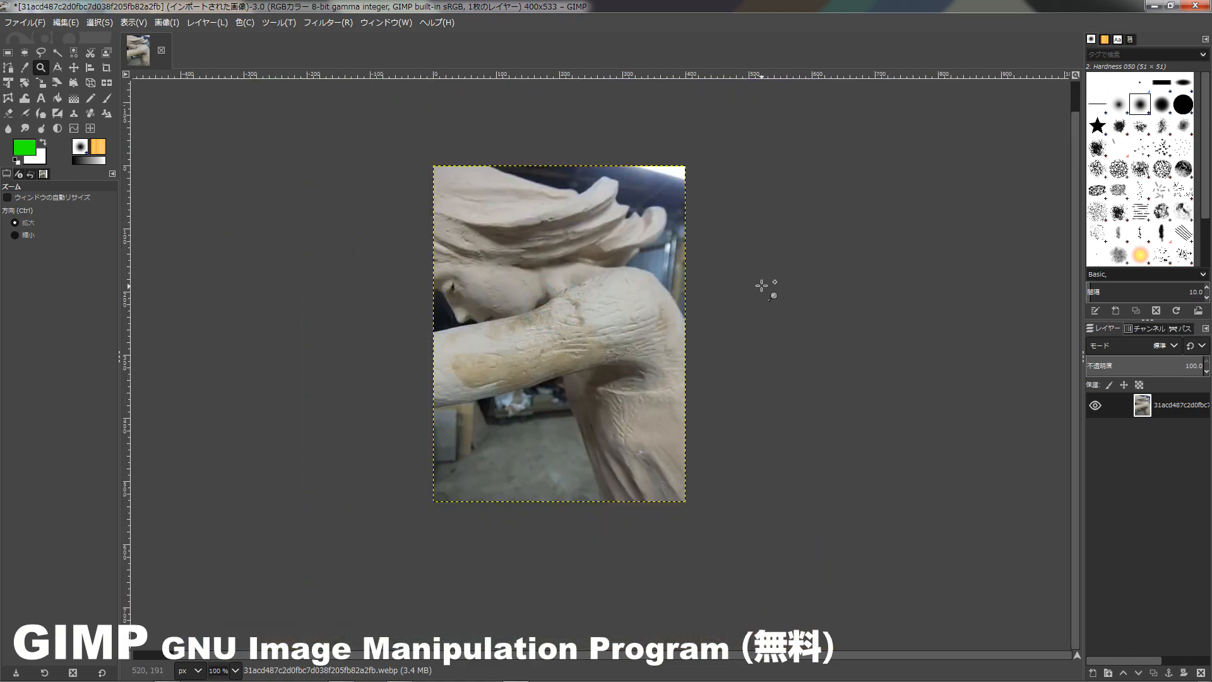